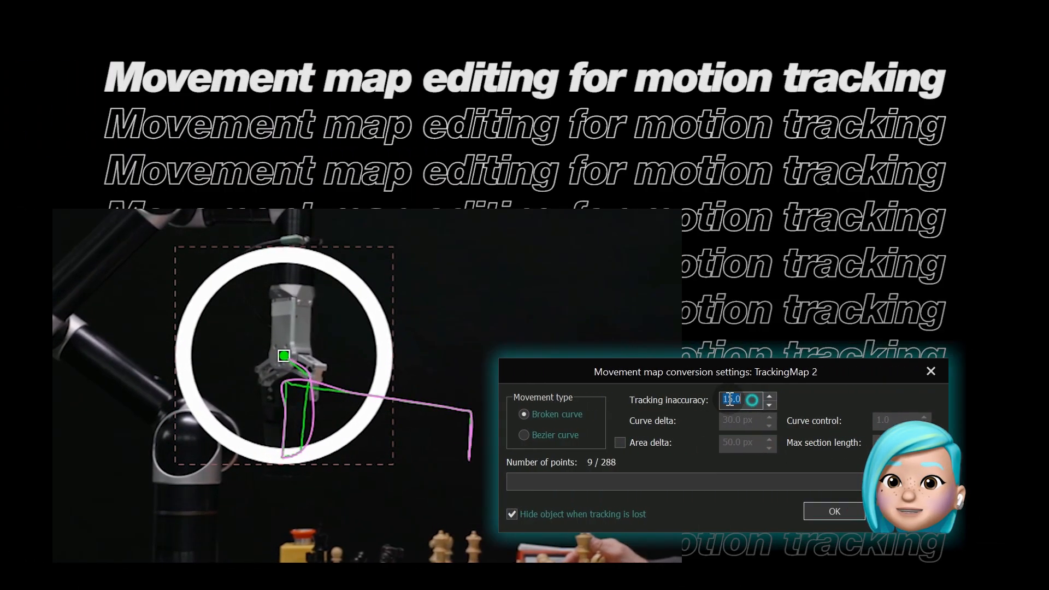
# Open the multi-layer project with eight video clips arranged as a collage
pyautogui.click(524, 435)
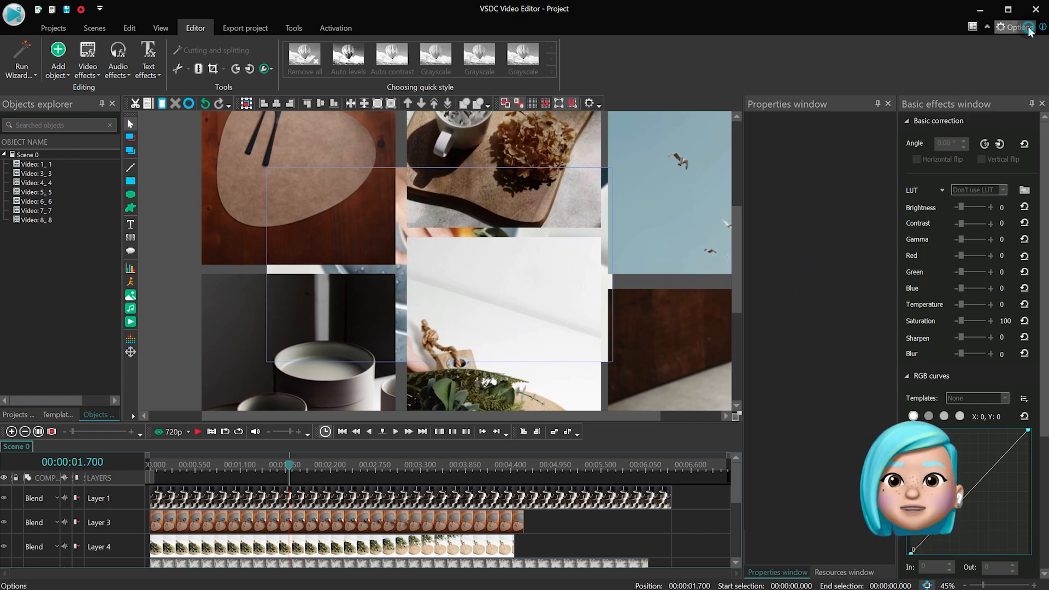
# Enable 'Crop the frame to the scene size during playback', then open the 4k_1 project
pyautogui.click(1014, 27)
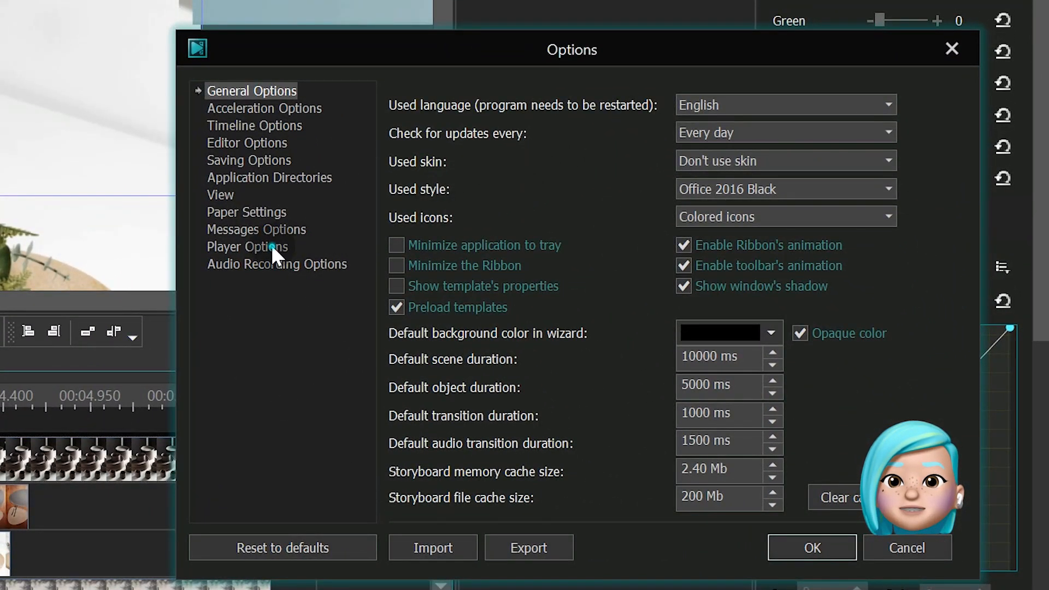
pyautogui.click(247, 247)
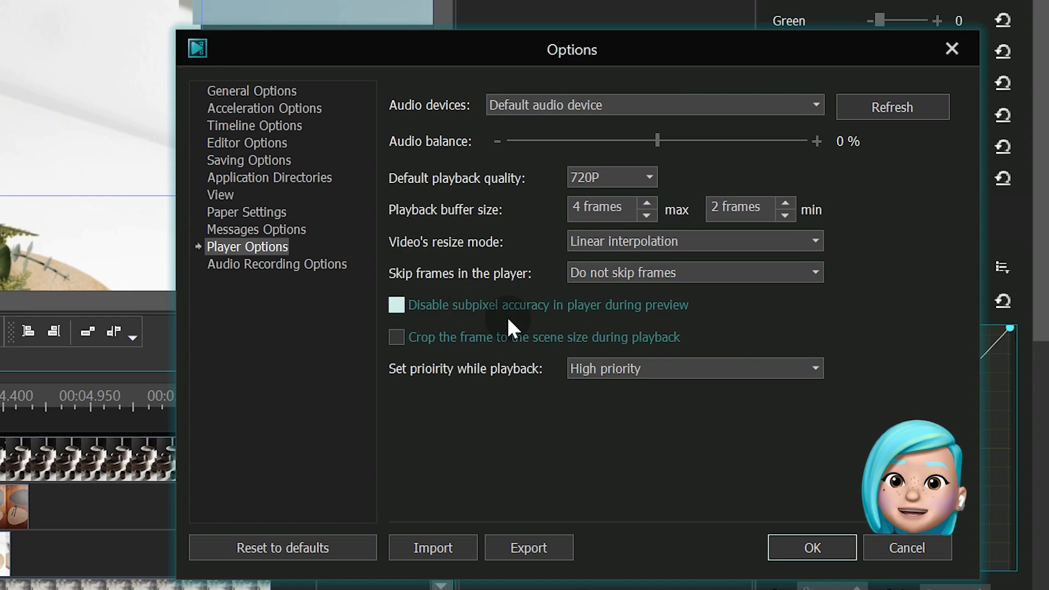
pyautogui.click(396, 337)
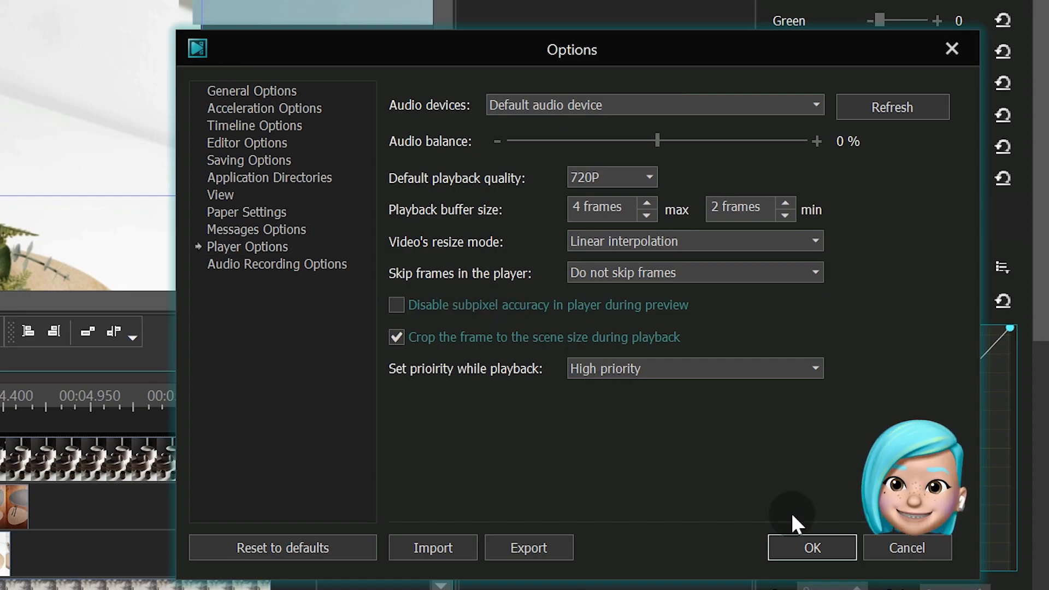
pyautogui.click(811, 547)
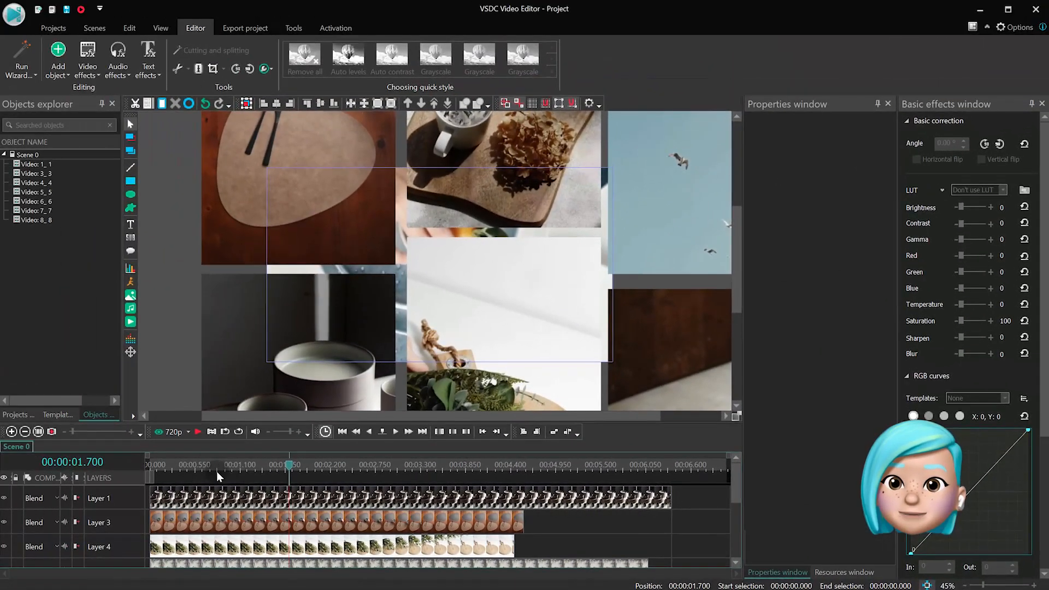
pyautogui.click(151, 464)
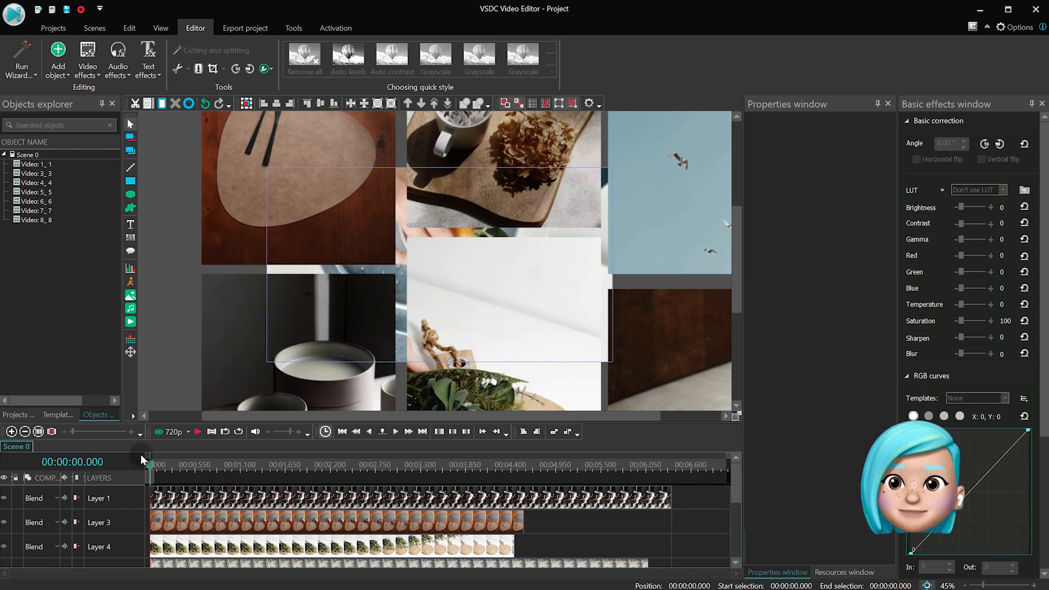
pyautogui.click(394, 432)
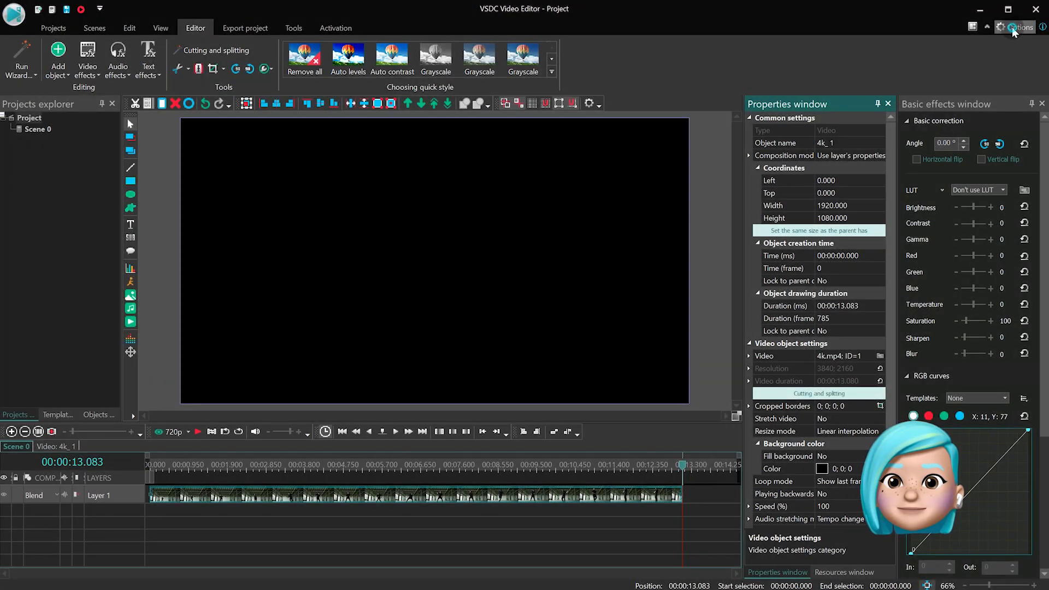
# Set the playback buffer size to 8 frames maximum and 4 minimum
pyautogui.click(1014, 26)
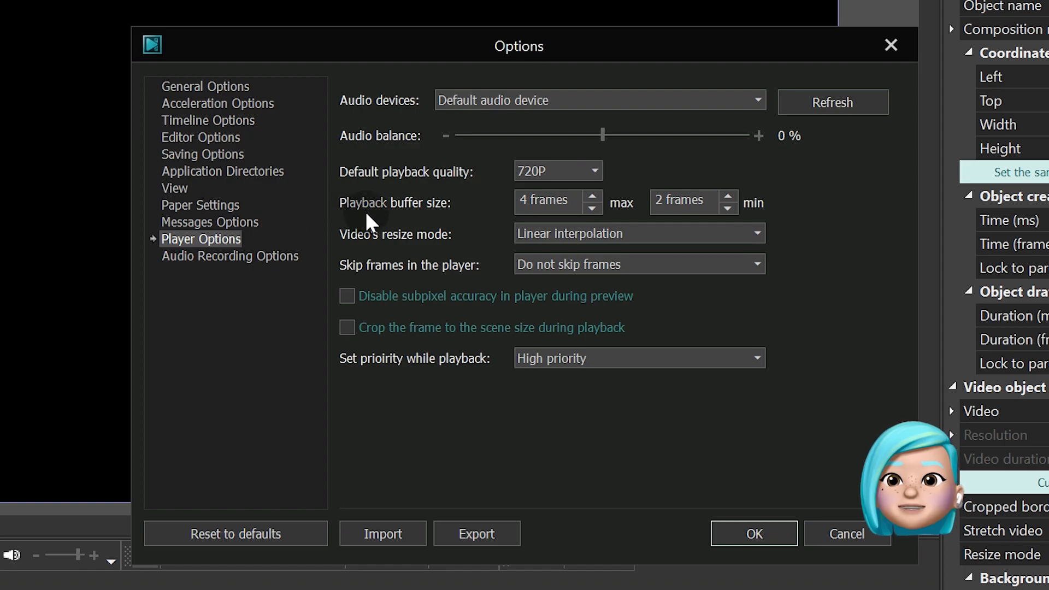
pyautogui.moveTo(616, 214)
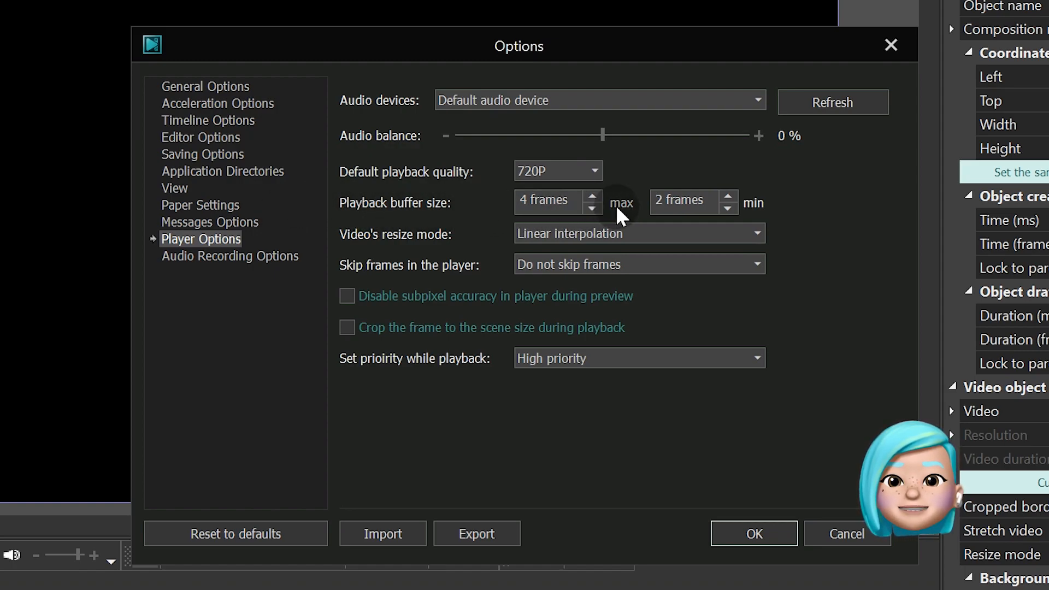
pyautogui.moveTo(768, 213)
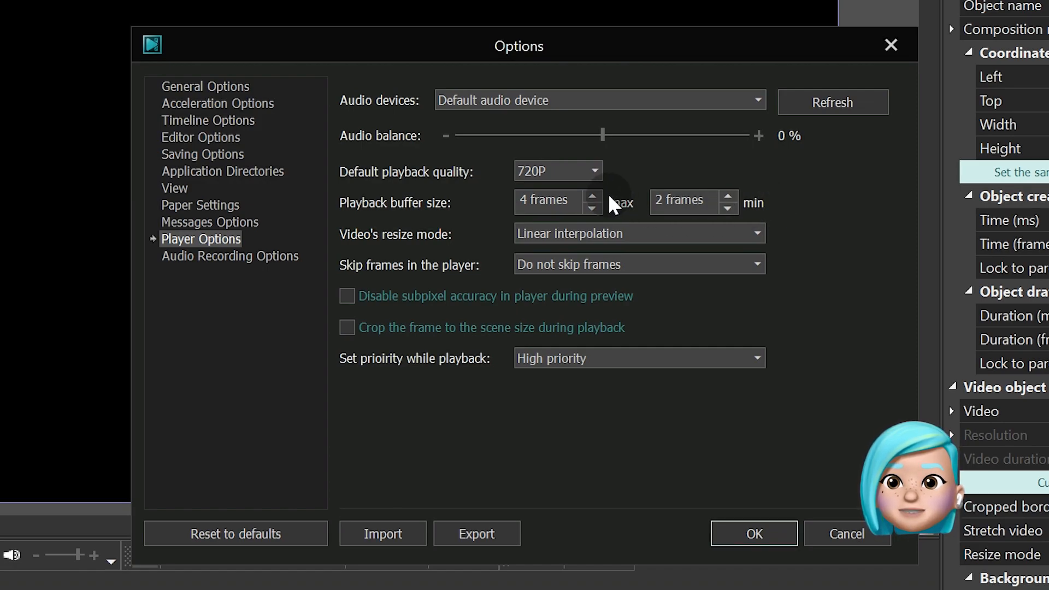
pyautogui.click(591, 197)
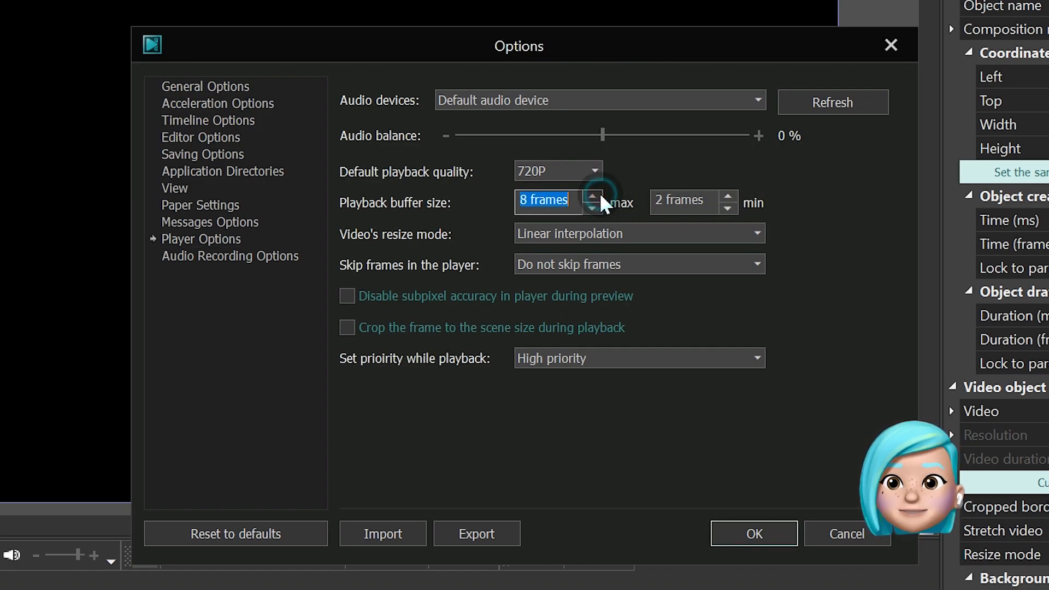
pyautogui.click(727, 197)
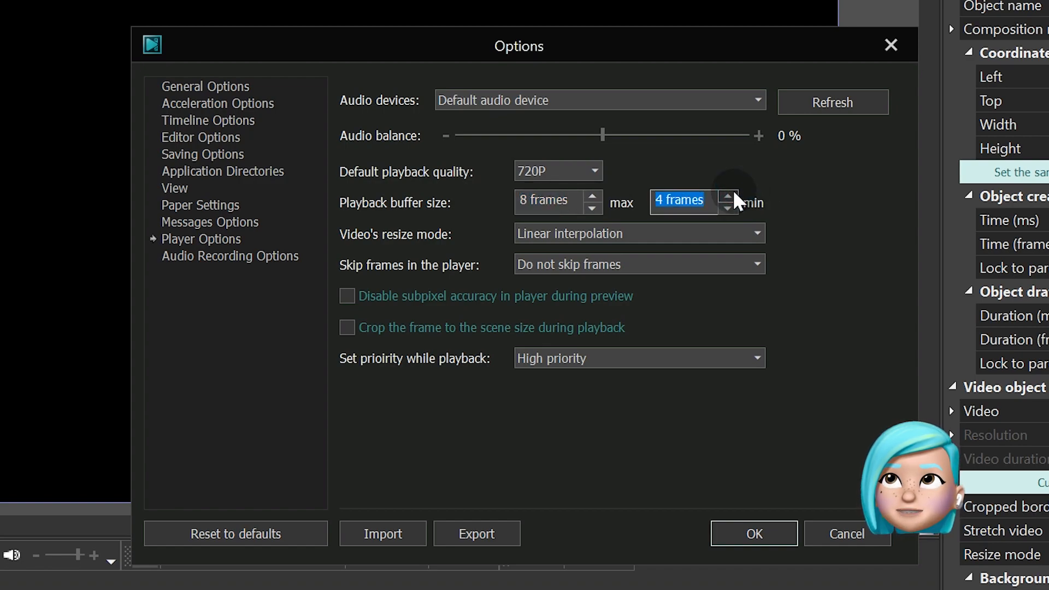
pyautogui.click(753, 533)
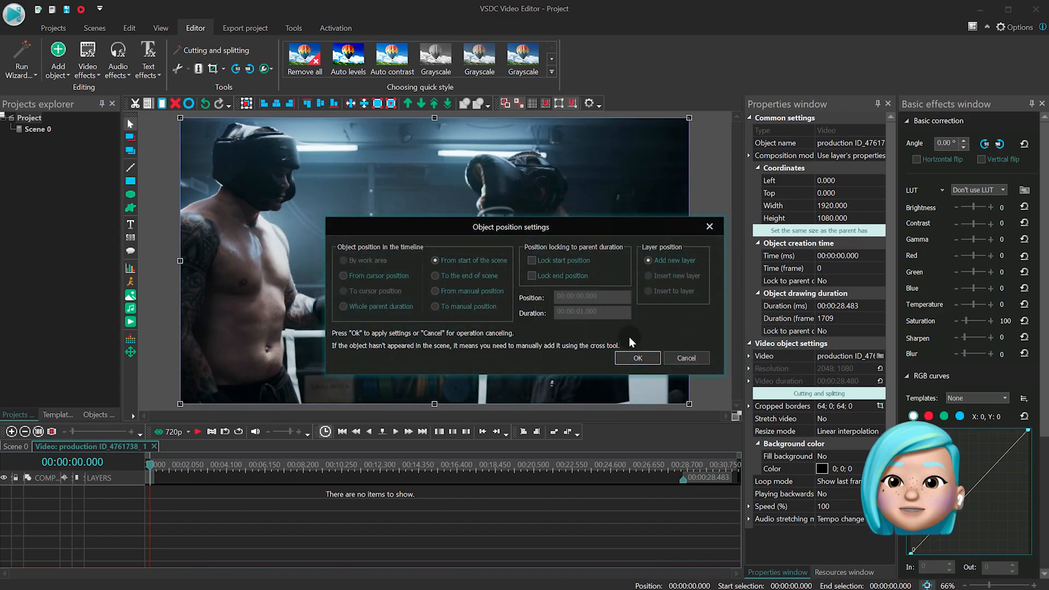
# Place the fade effects and switch the fade-in's transparency to a Bezier curve
pyautogui.click(636, 357)
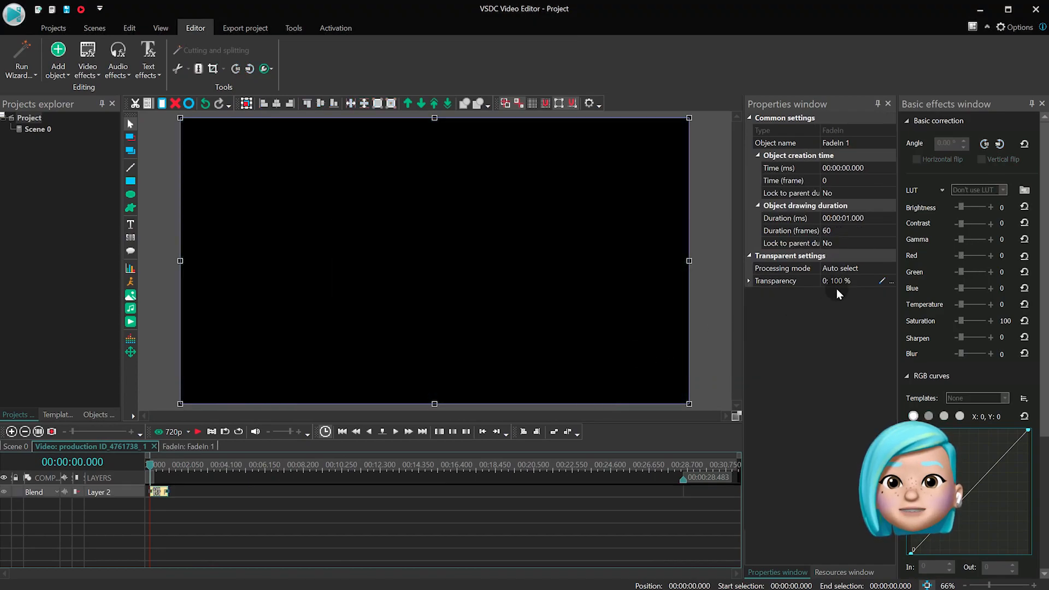
pyautogui.click(890, 281)
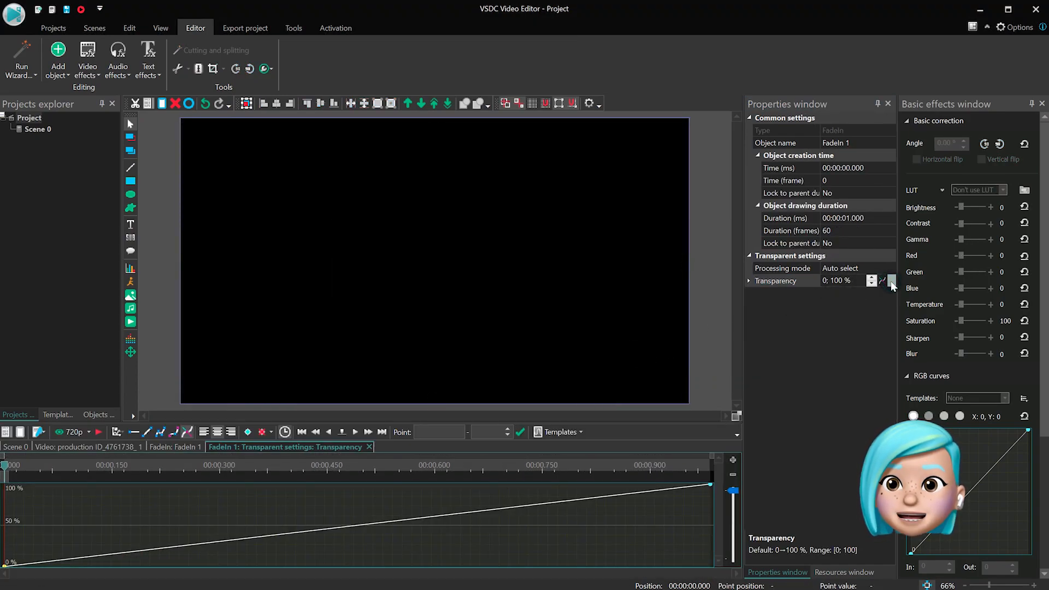
pyautogui.click(882, 280)
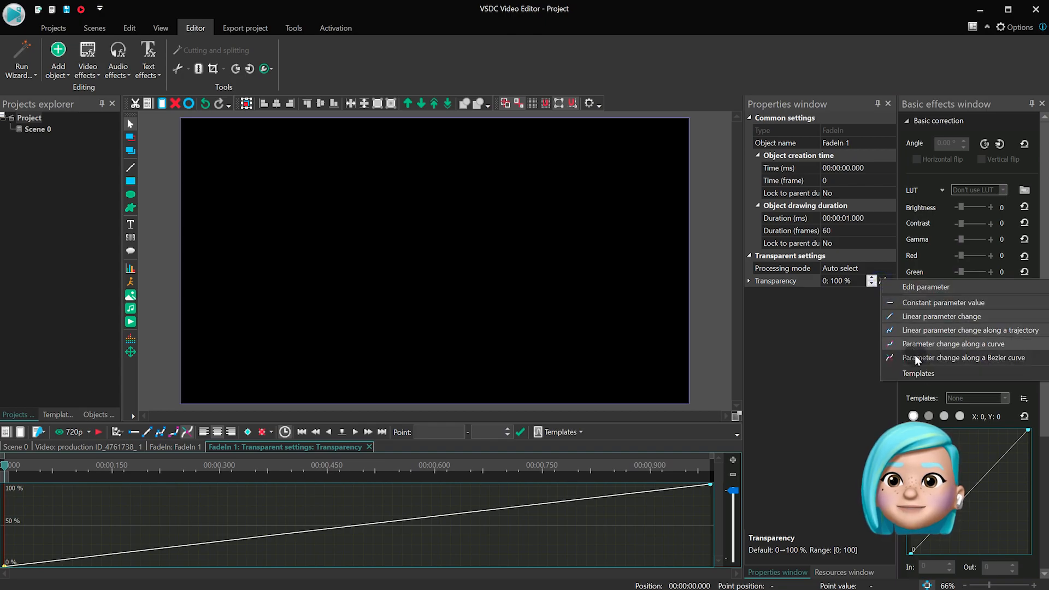
pyautogui.click(918, 373)
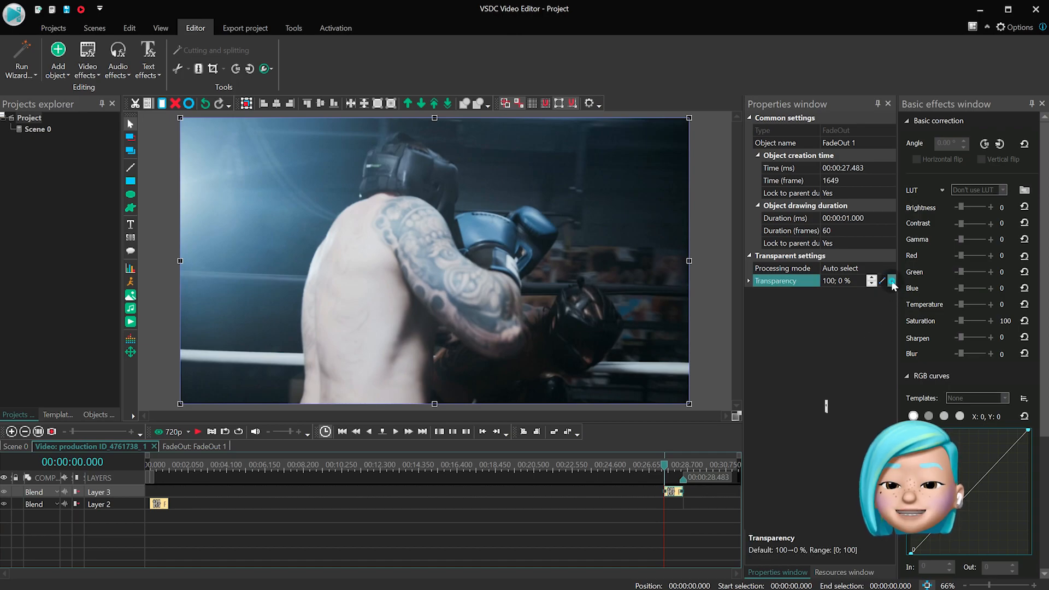
pyautogui.click(891, 280)
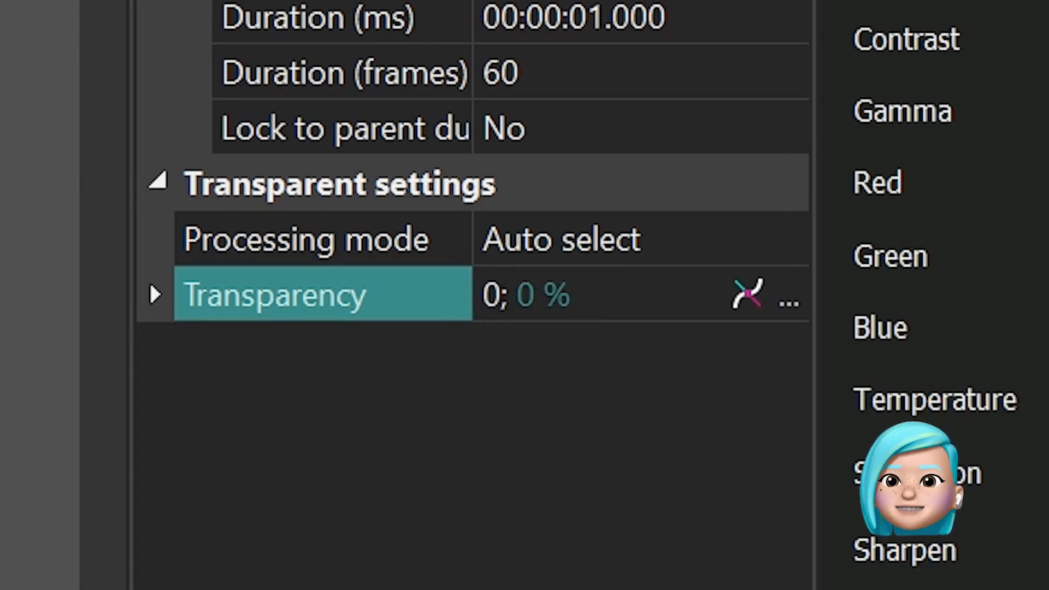
# Set the fade-out's transparency change type to the Bezier curve option
pyautogui.click(494, 295)
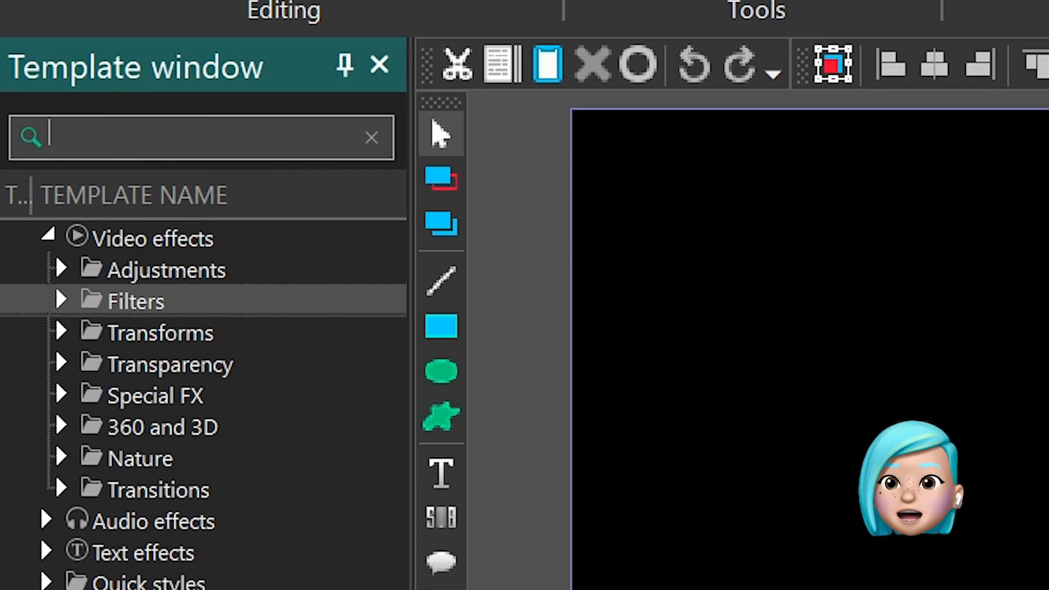
# Search templates for 'delogo' and select the DeLogo filter under Filters
pyautogui.write('delogo')
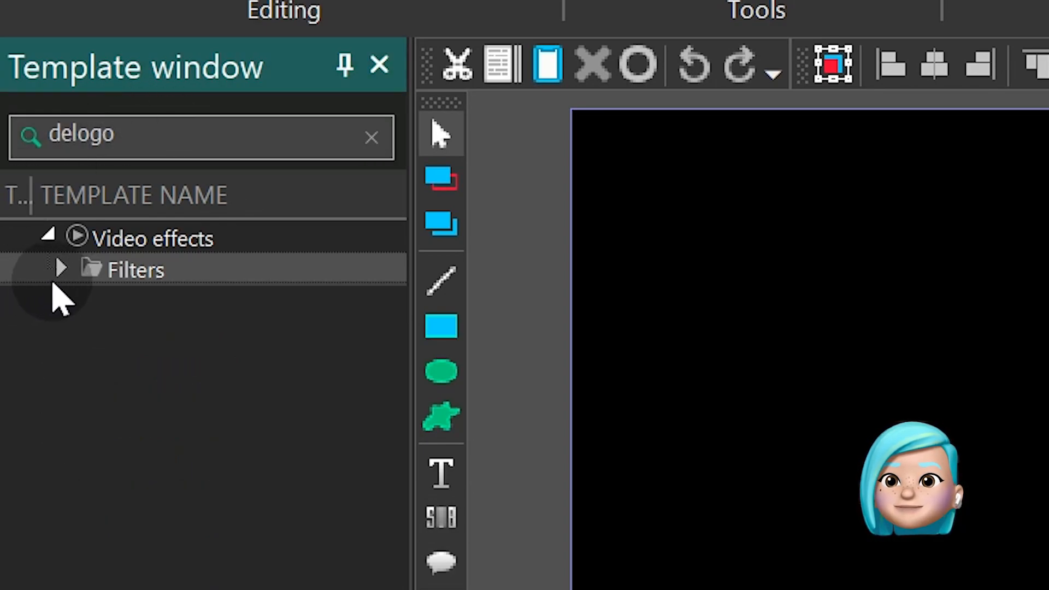
pyautogui.click(60, 267)
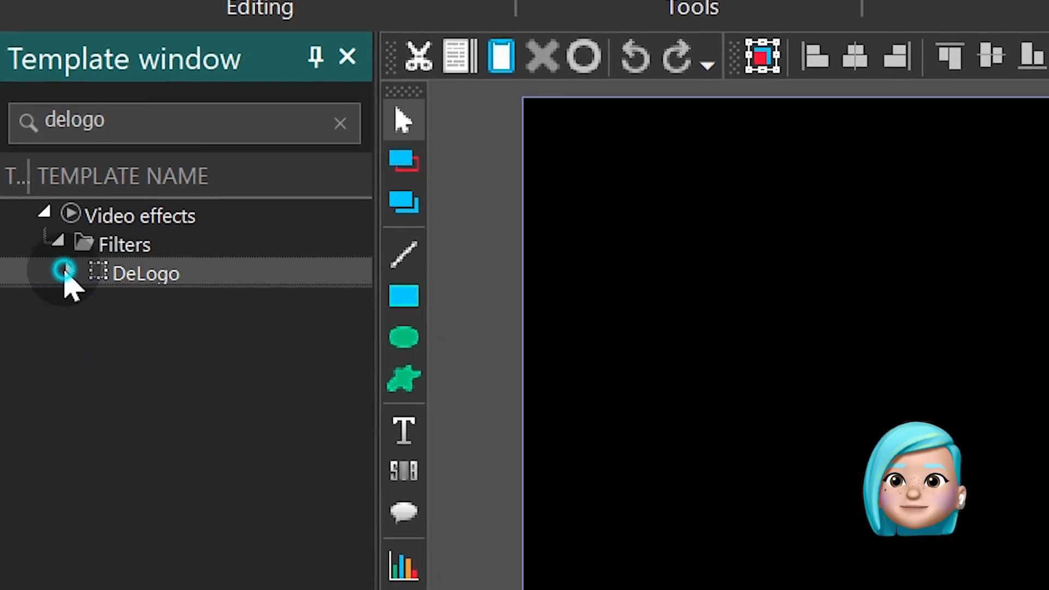
pyautogui.click(63, 273)
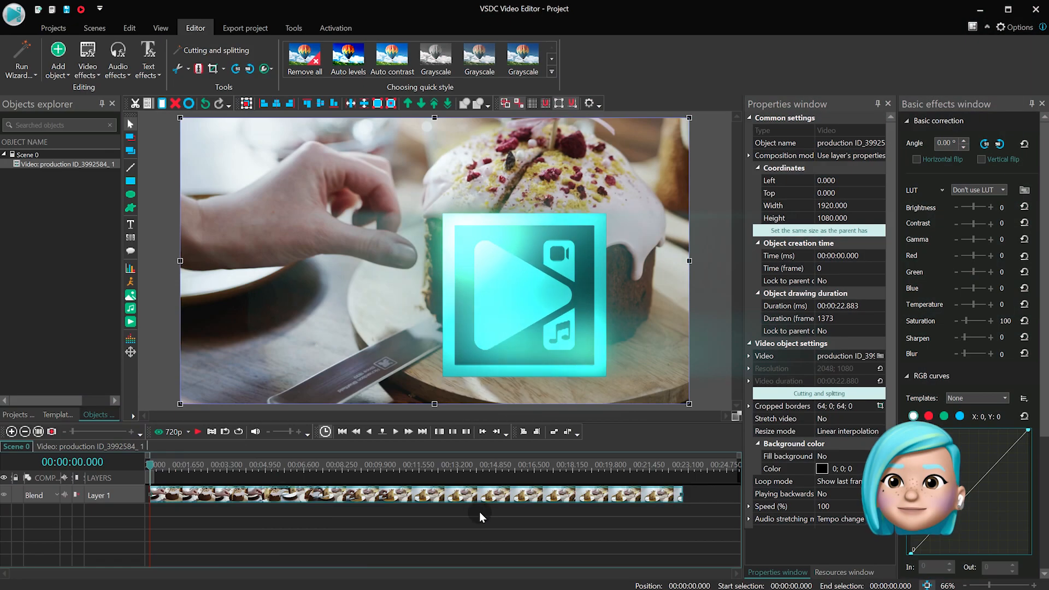
# Add red segmentation markers at 00:00:06.633 and 00:00:16.066
pyautogui.click(305, 465)
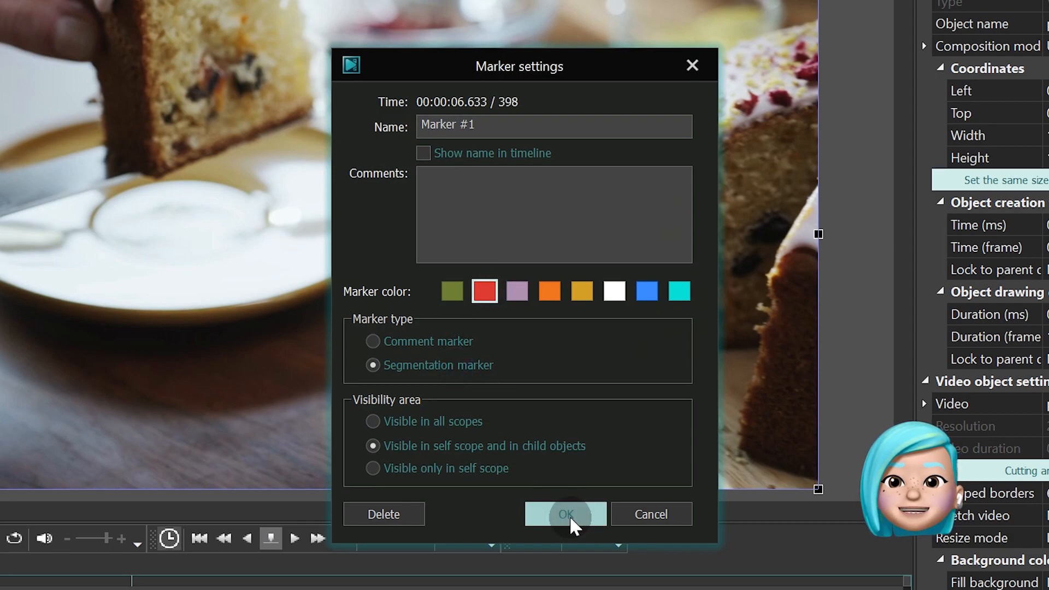
pyautogui.click(564, 514)
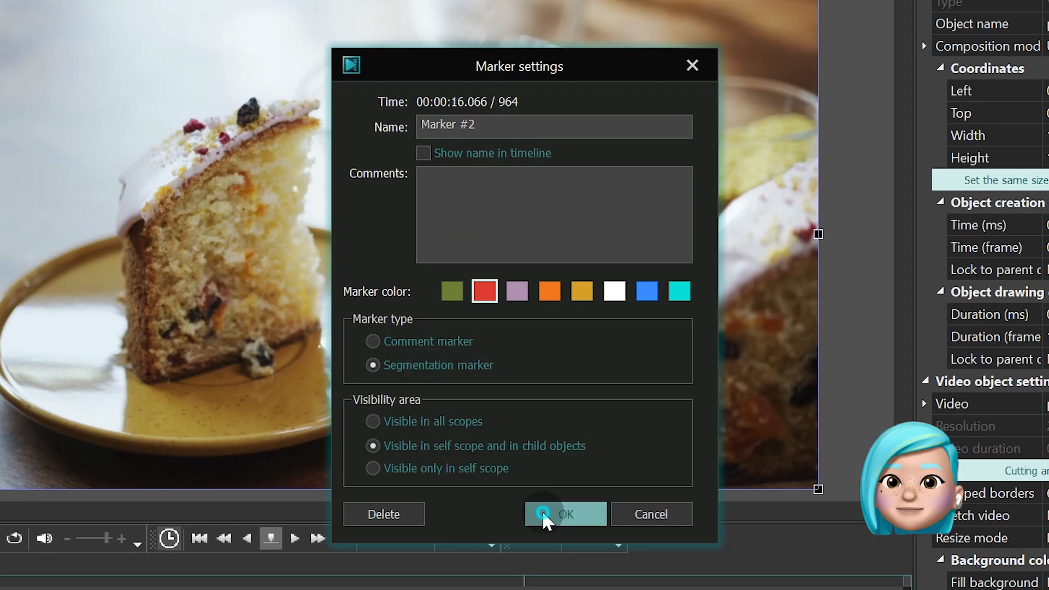
pyautogui.click(565, 514)
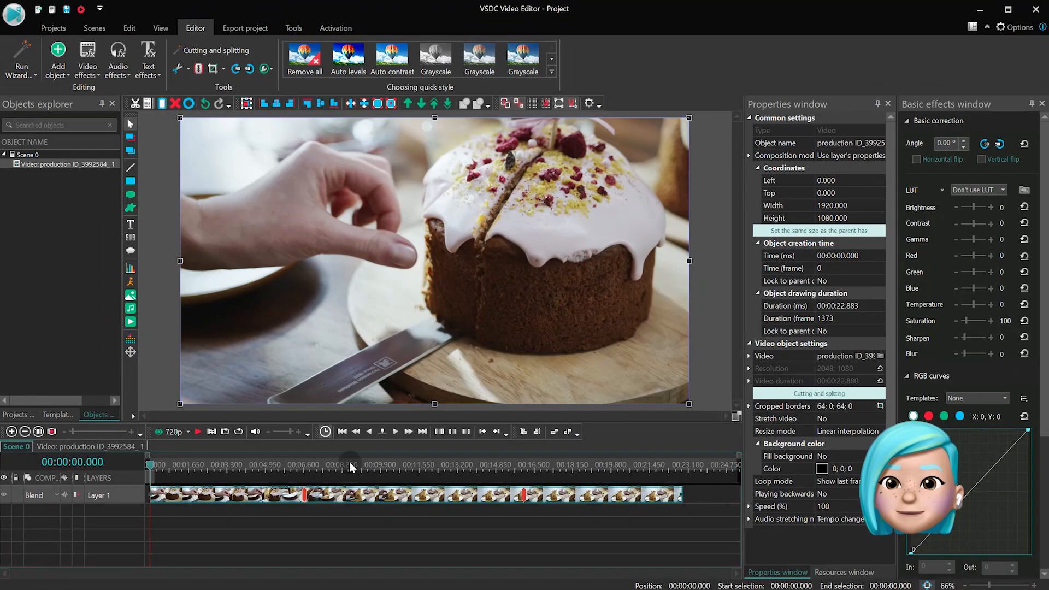
pyautogui.click(244, 28)
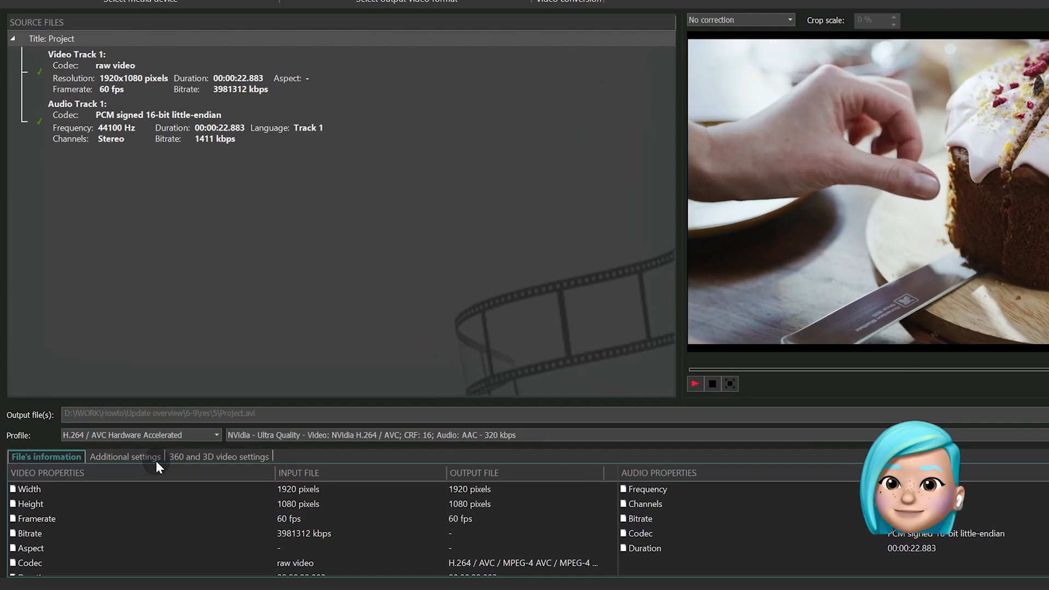
# In Additional settings, untick 'Join scenes to single' and split files by markers
pyautogui.click(125, 457)
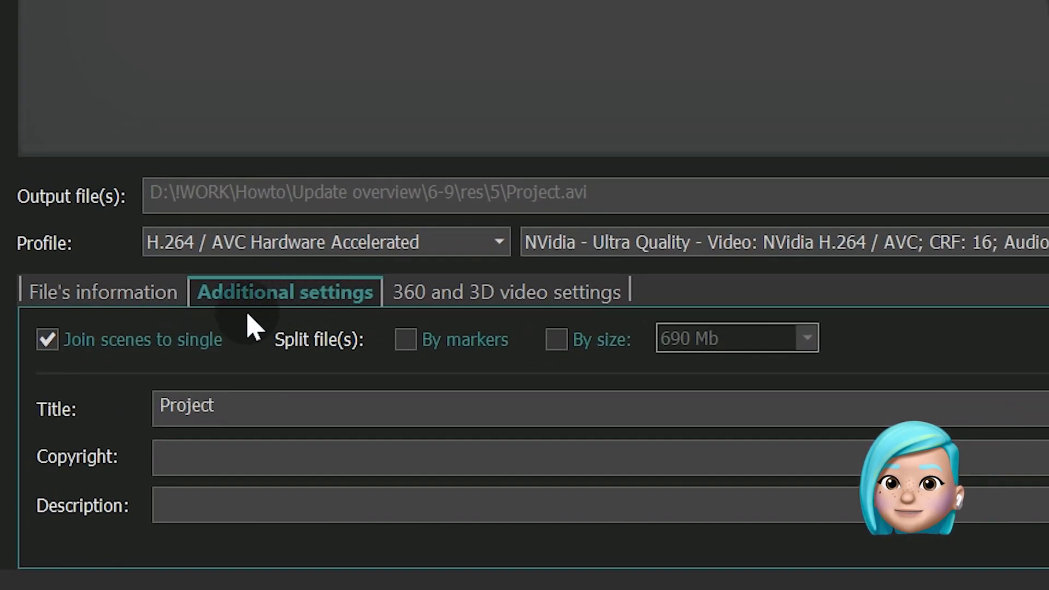
pyautogui.click(46, 339)
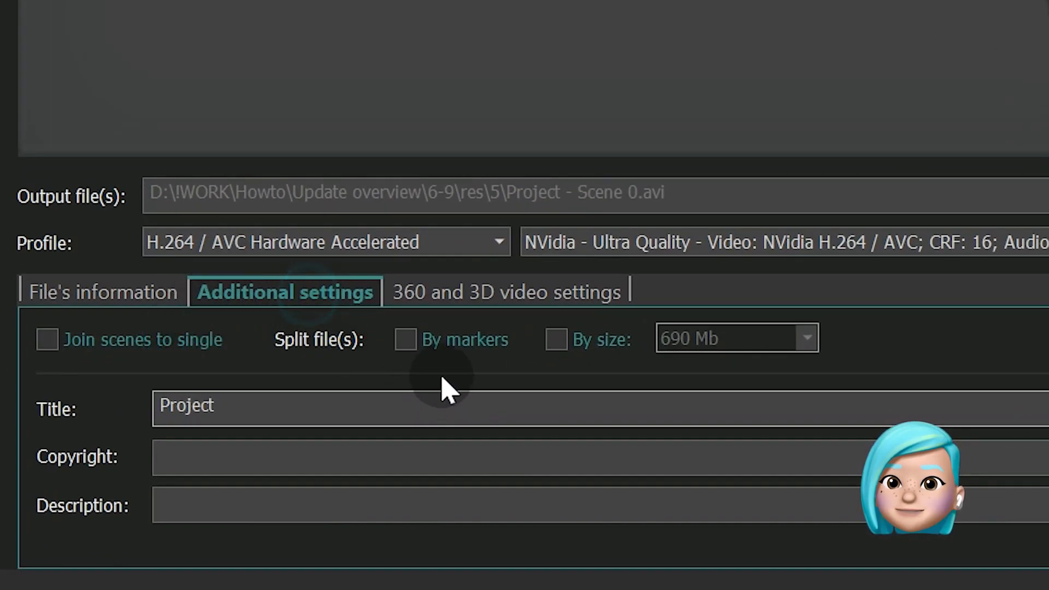
pyautogui.click(405, 339)
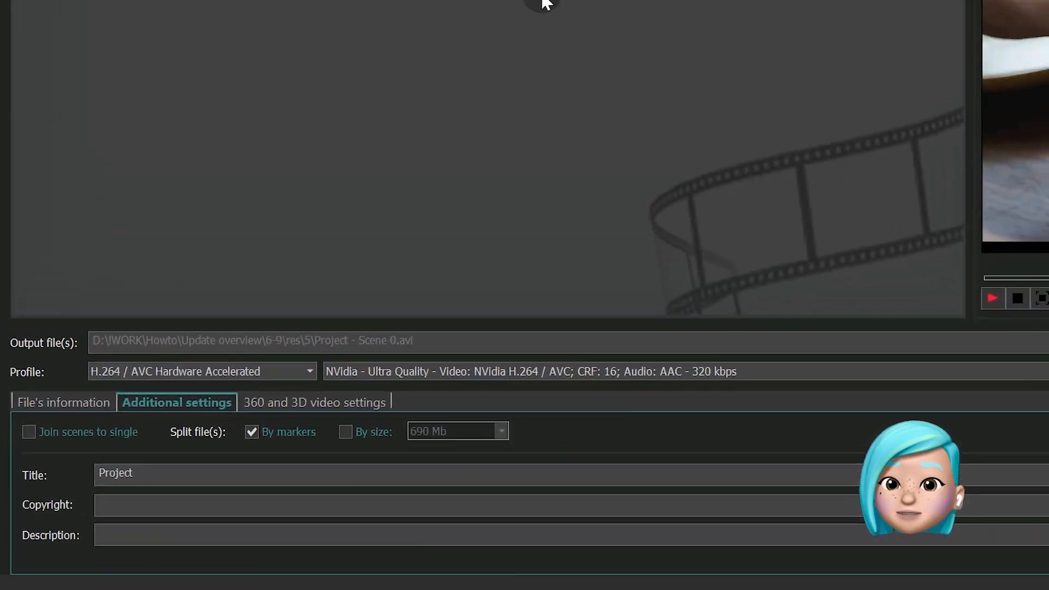